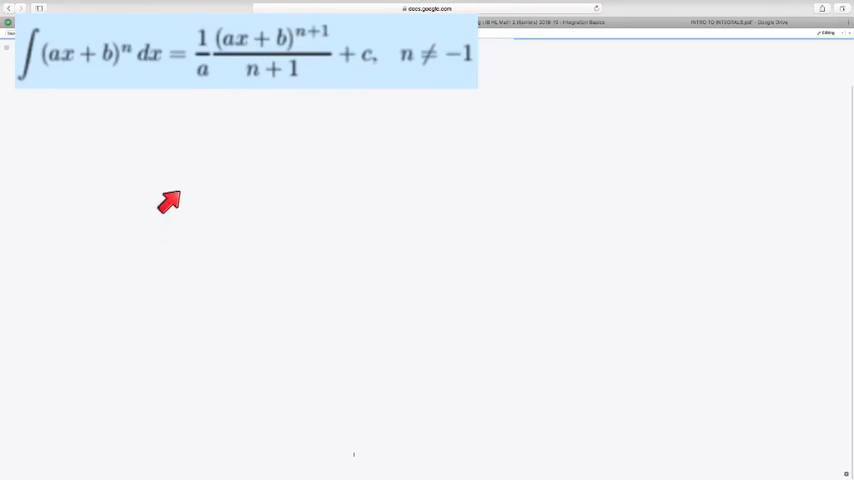
mouse_move(187, 151)
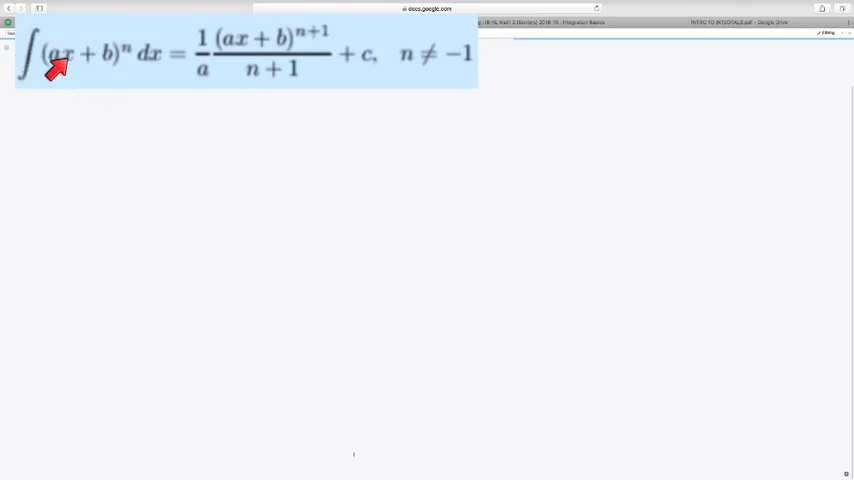
mouse_move(112, 60)
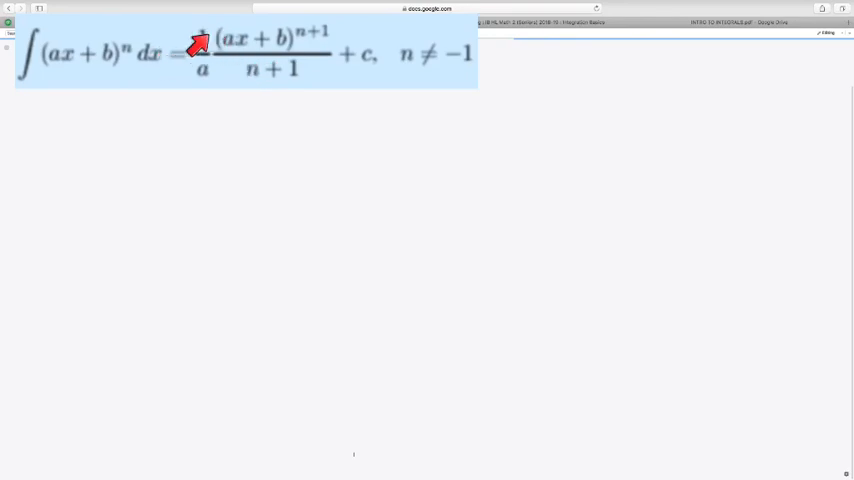
mouse_move(295, 40)
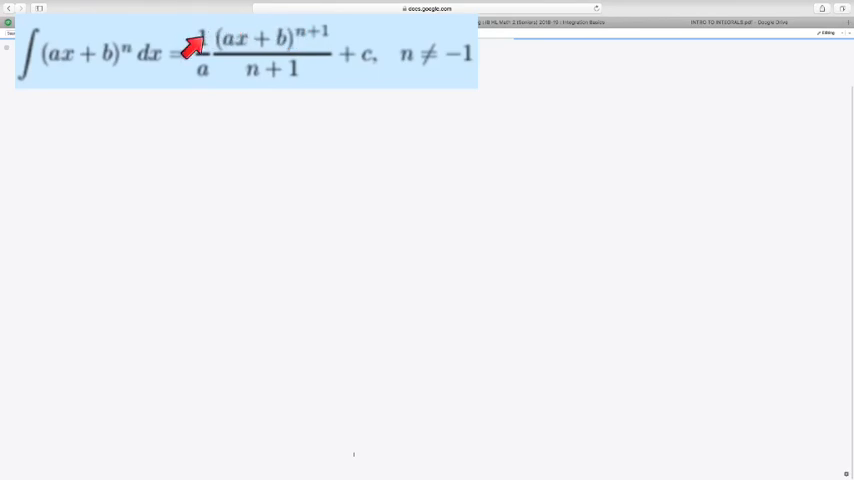
mouse_move(220, 55)
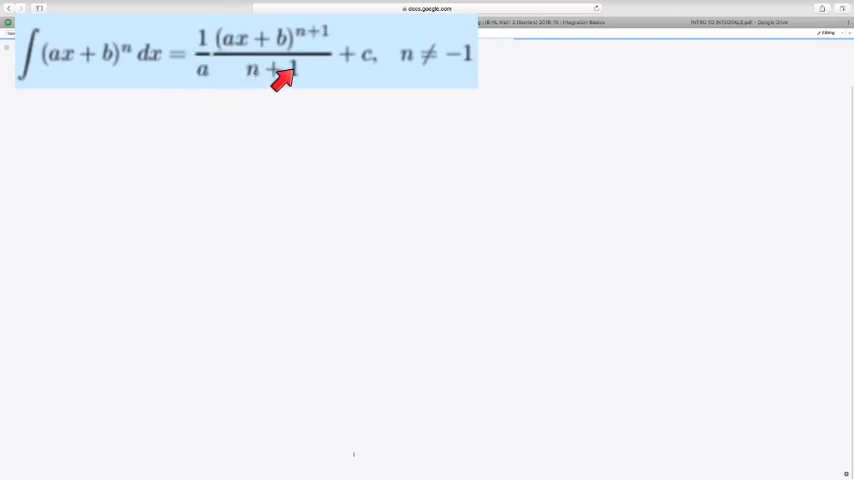
mouse_move(259, 85)
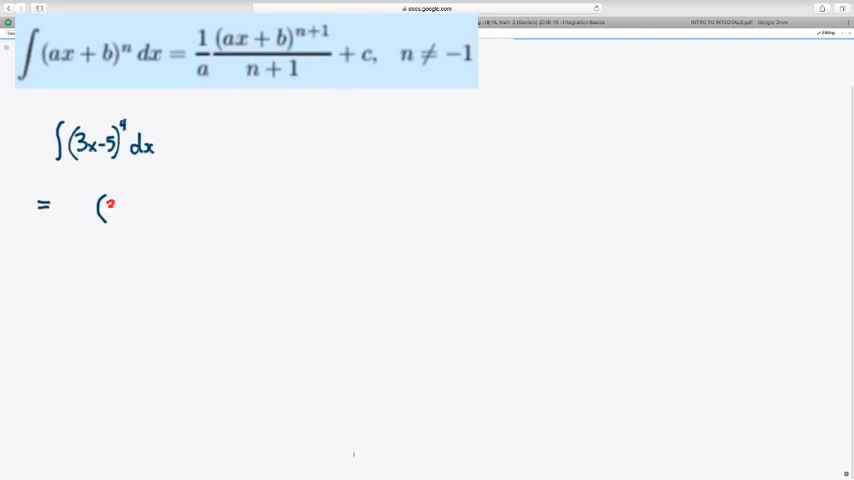
Step: Handwrite the antiderivative 1/3·1/5(3x-5)^5 + C and its simplification to 1/15(3x-5)^5 + C
text(3x-)
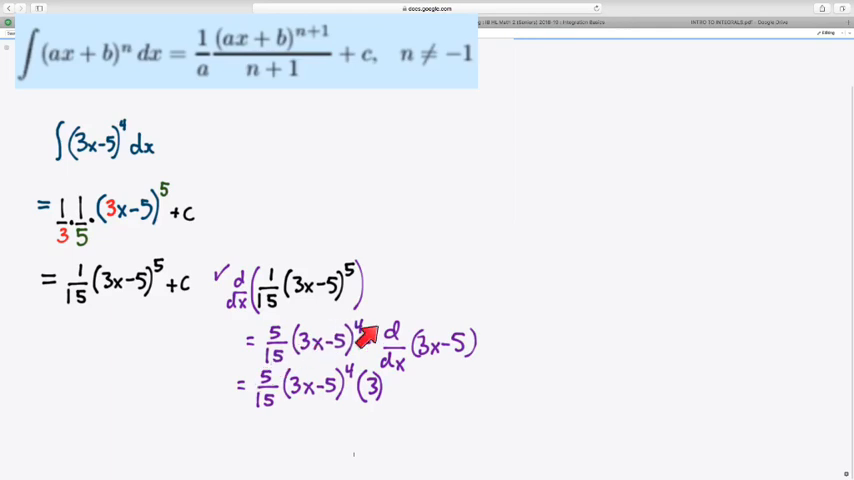
mouse_move(395, 335)
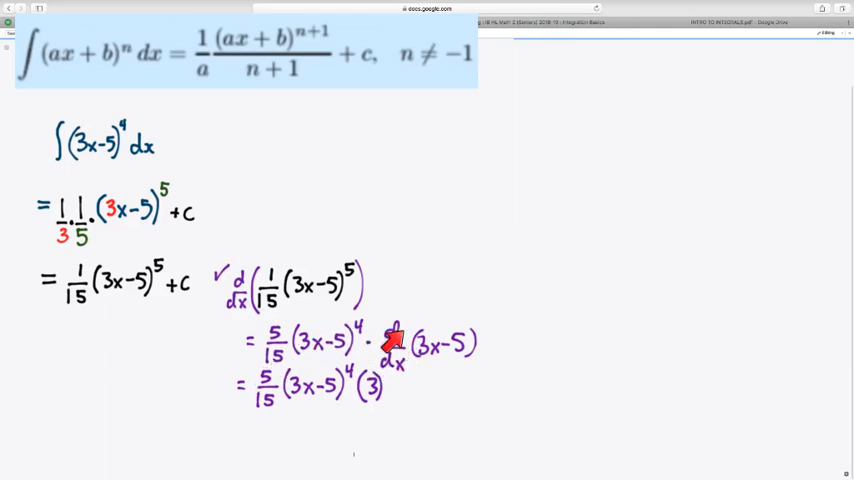
mouse_move(440, 360)
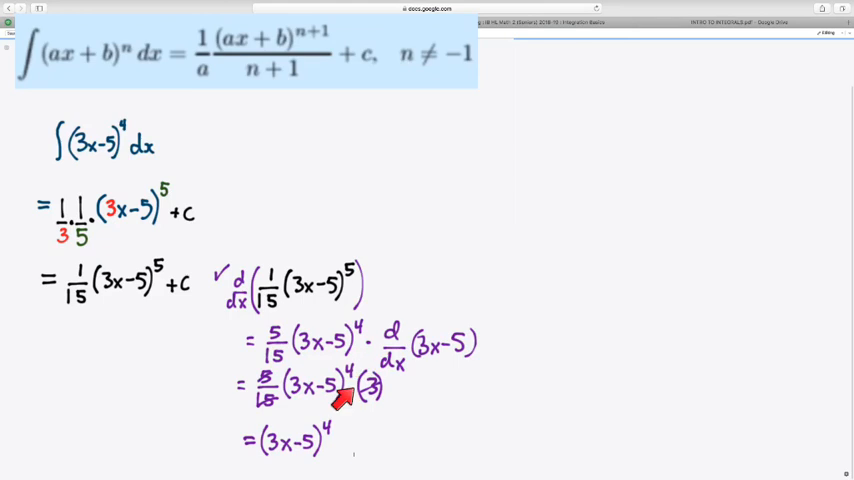
mouse_move(42, 222)
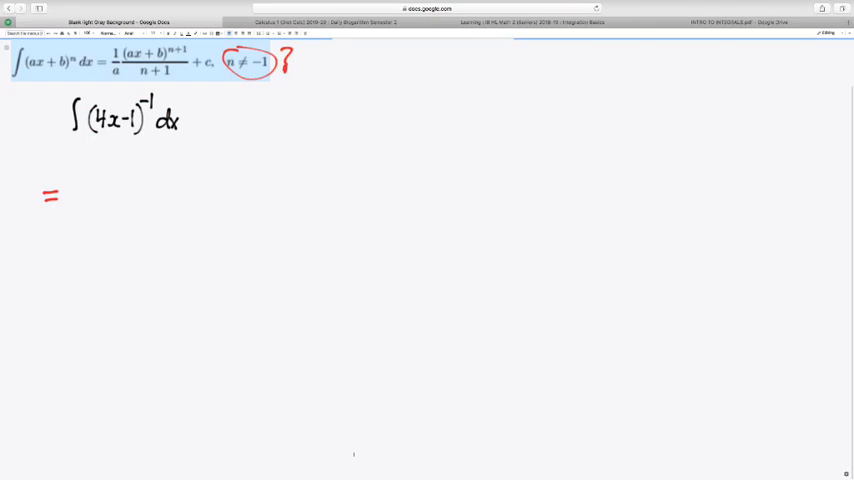
Step: Handwrite the power-rule attempt 1/0·1/4(4x-1)^0 + c and cross it out as invalid
drag(90, 165, 100, 145)
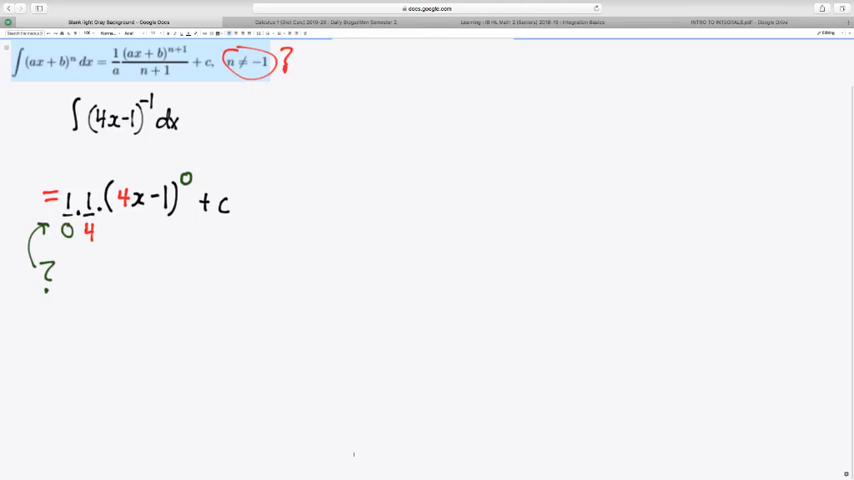
drag(50, 160, 205, 250)
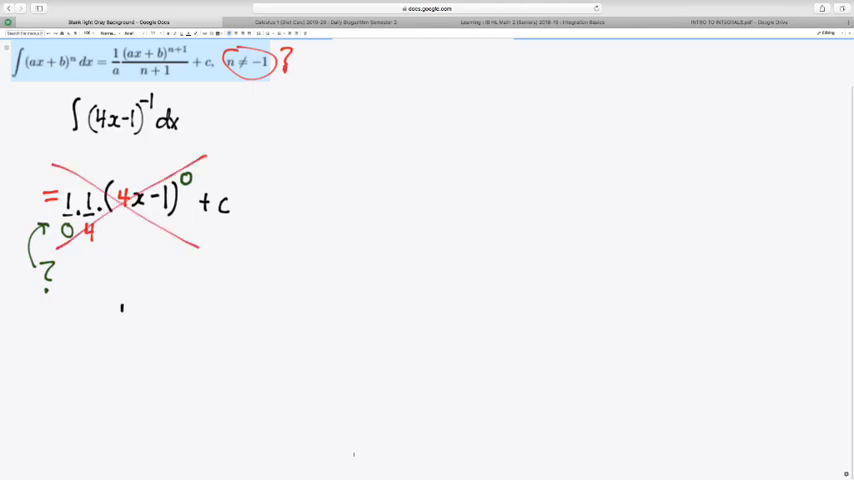
Step: Write 1/(4x-1) compared to 1/x and ∫1/x dx = ln|x| + C
drag(122, 307, 135, 330)
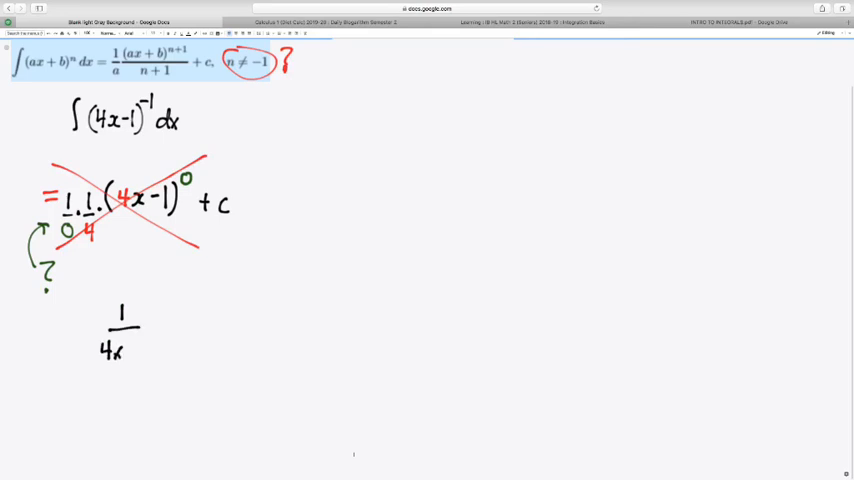
text(-1)
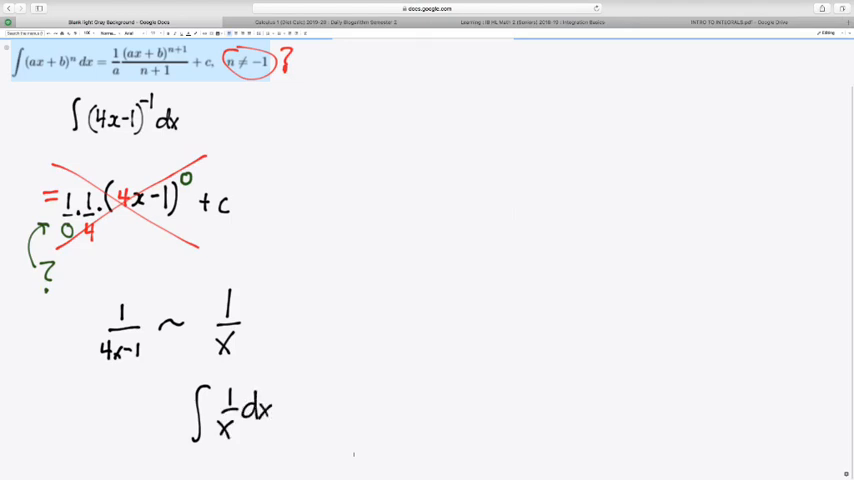
text(= ln|x| + c)
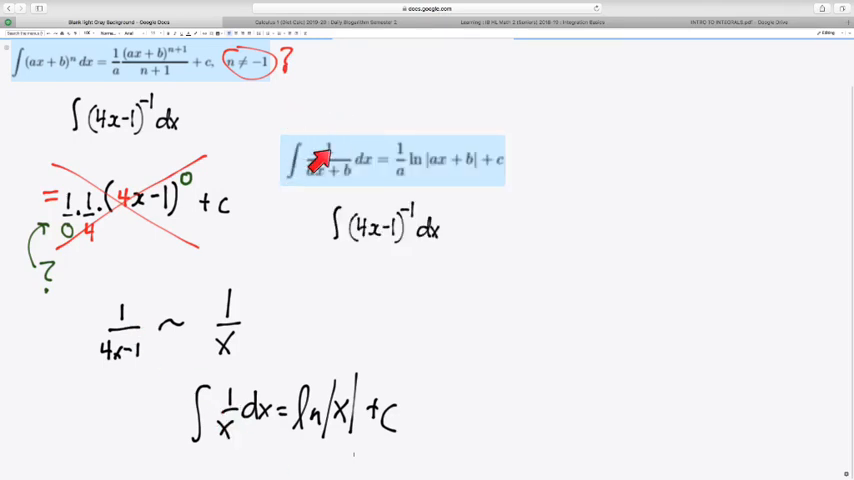
mouse_move(335, 190)
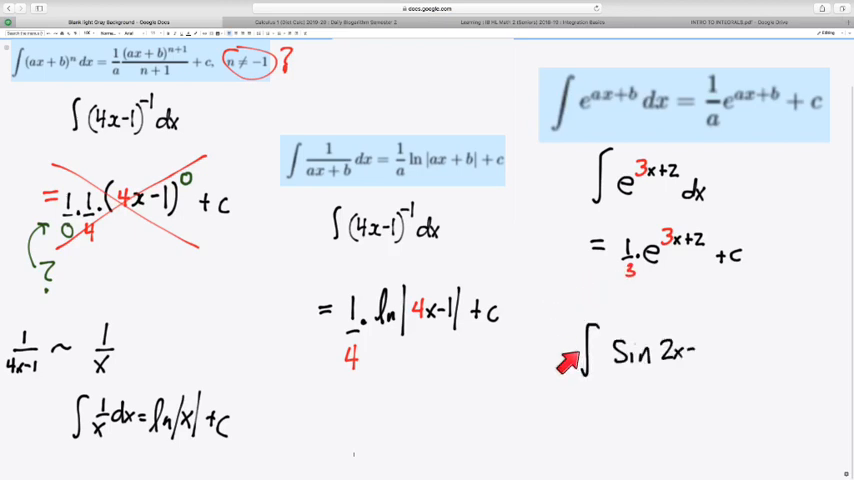
Step: Handwrite ∫ sin(2x-3) dx with an equals sign started beneath it
text((2x-3) dx)
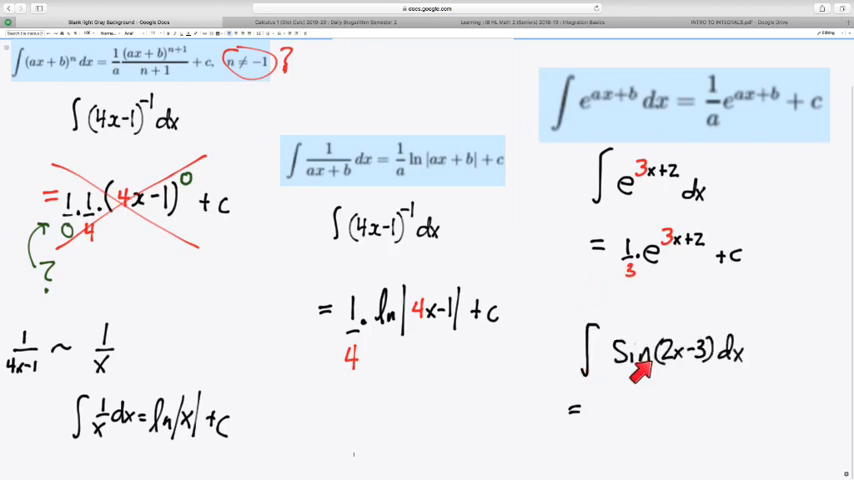
mouse_move(650, 375)
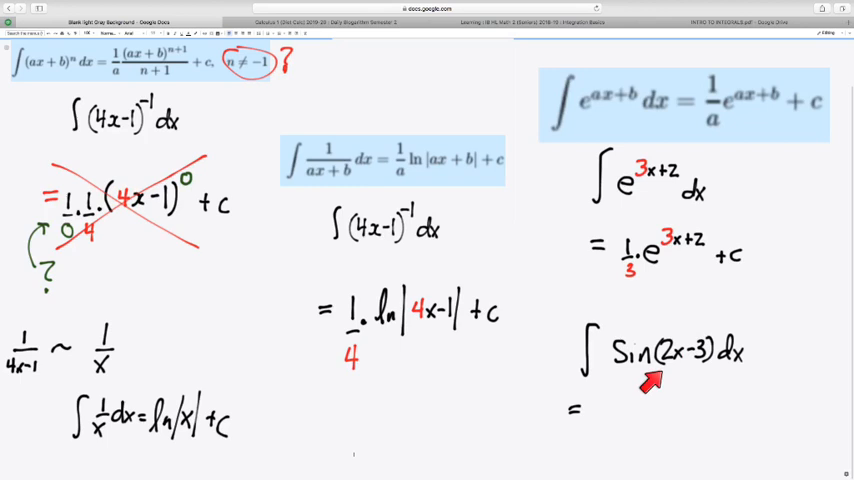